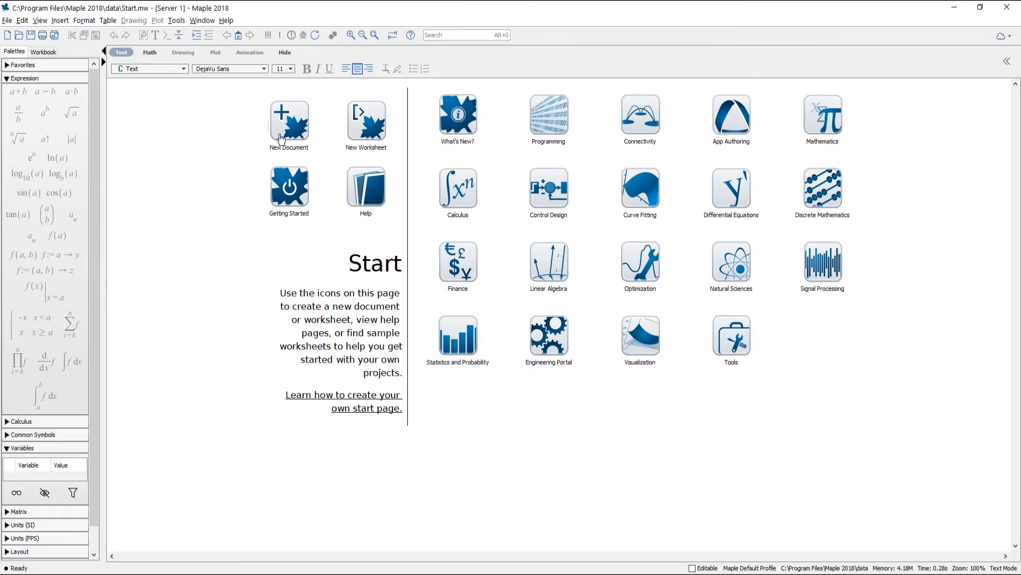
Start a new blank document from the Start page.
{"action": "left_click", "coordinate": [289, 120]}
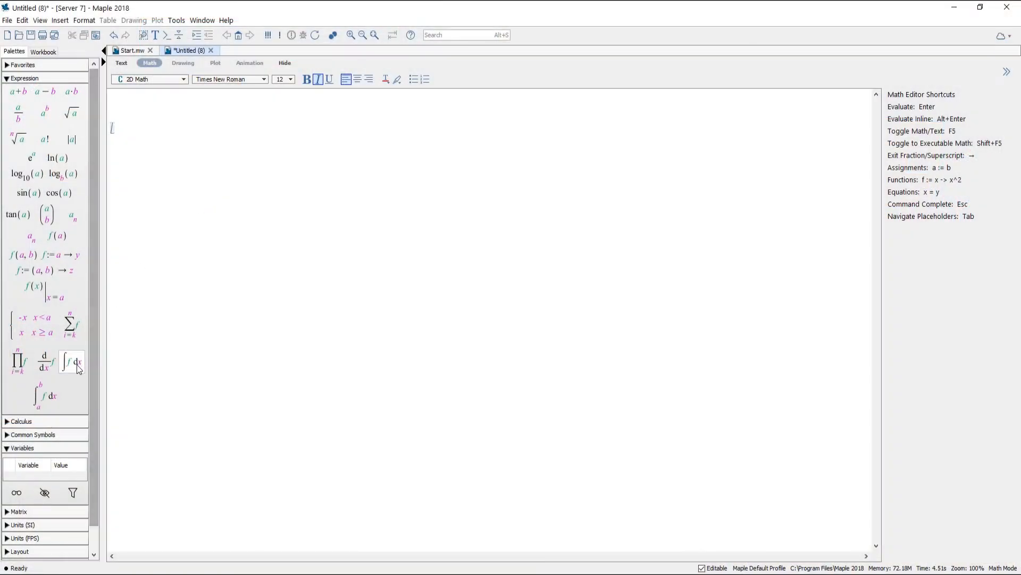
Insert an indefinite integral template and fill it with (x²+1)/(5x) − x³ in x.
{"action": "left_click", "coordinate": [70, 362]}
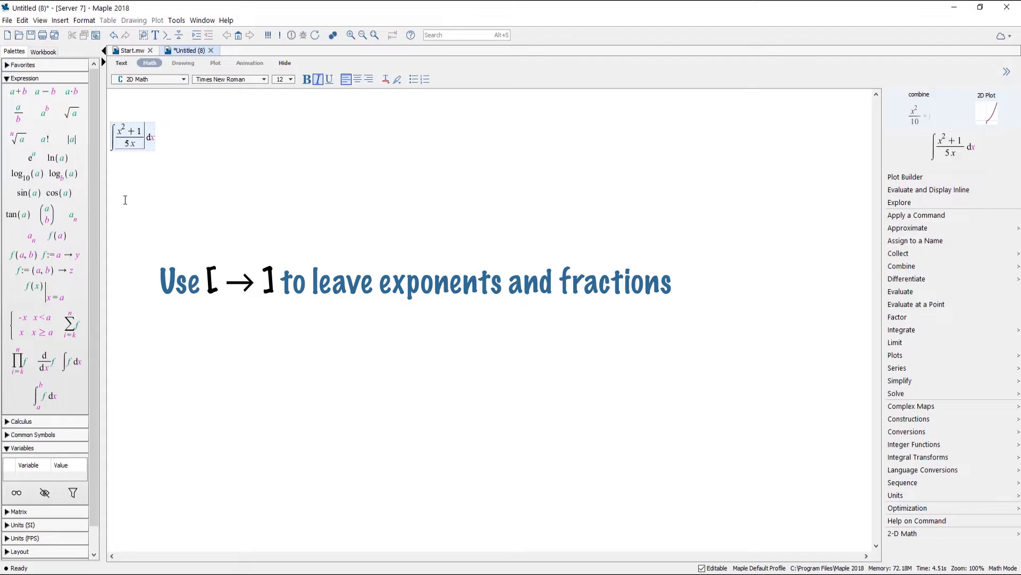
{"action": "type", "text": "-x^3"}
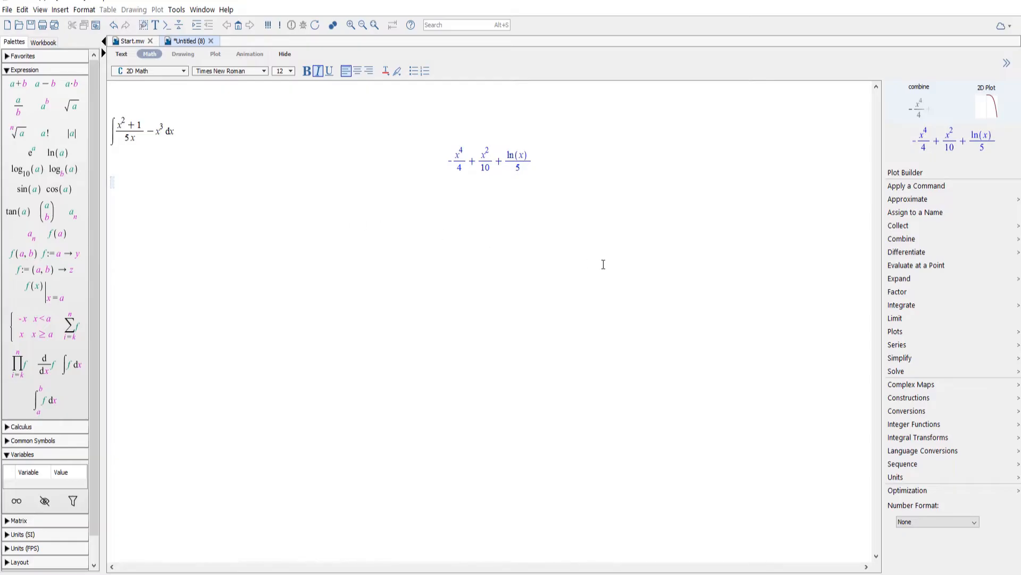
Use the context panel's Differentiate > With Respect To on the evaluated result.
{"action": "left_click", "coordinate": [907, 252]}
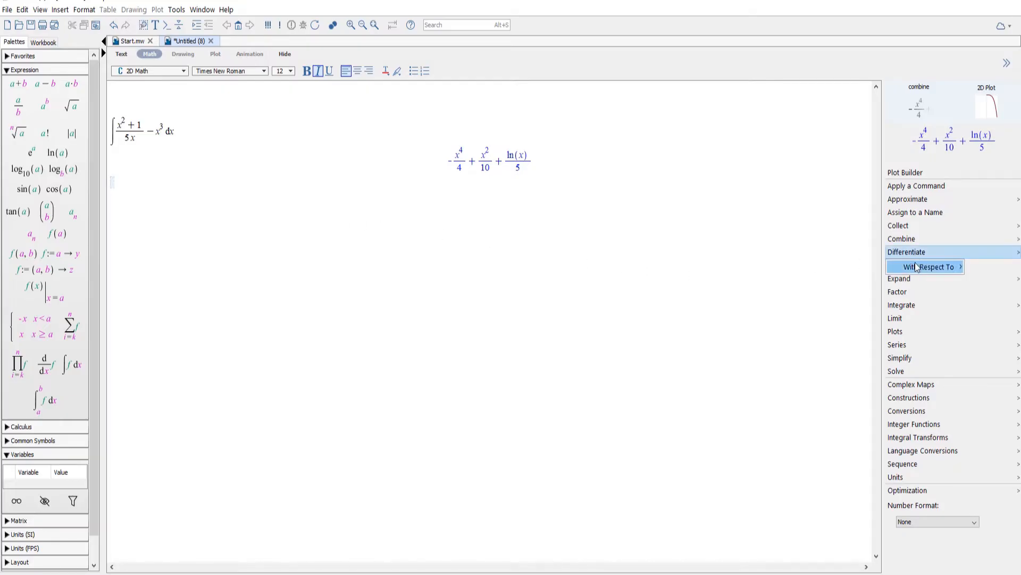
{"action": "left_click", "coordinate": [929, 266]}
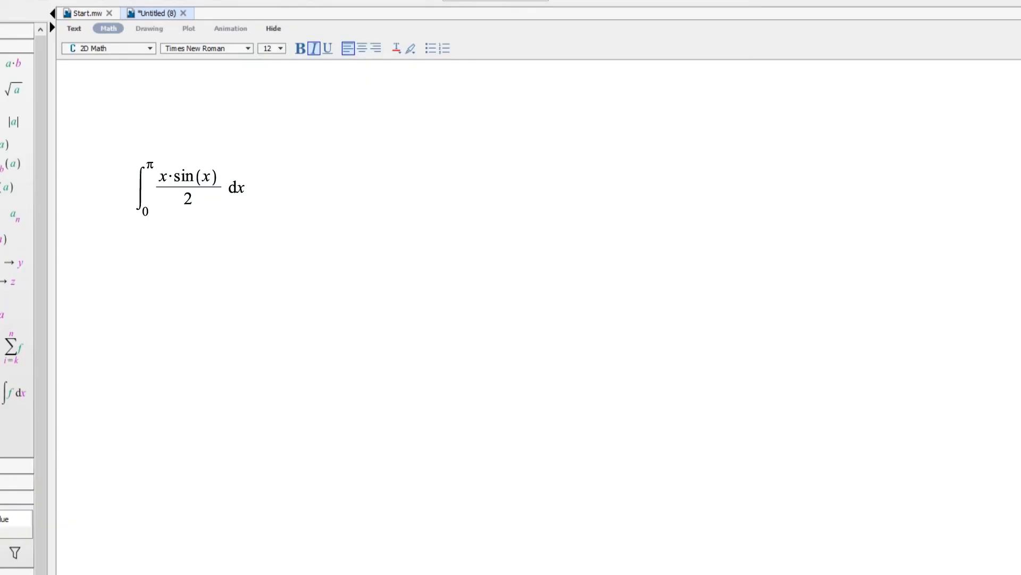
Evaluate the definite integral of x·sin(x)/2 from 0 to π, giving π/2.
{"action": "key", "text": "Return"}
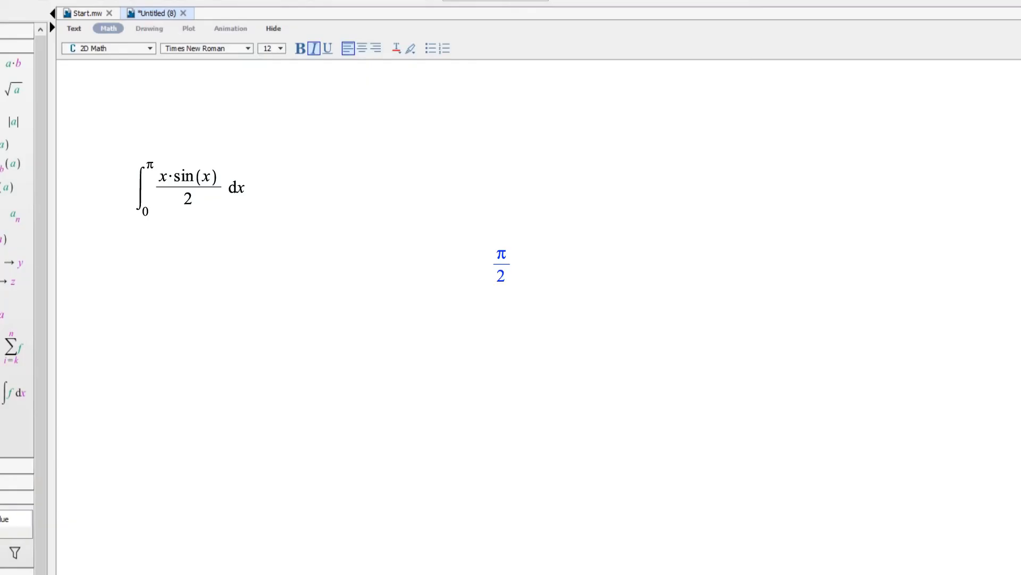